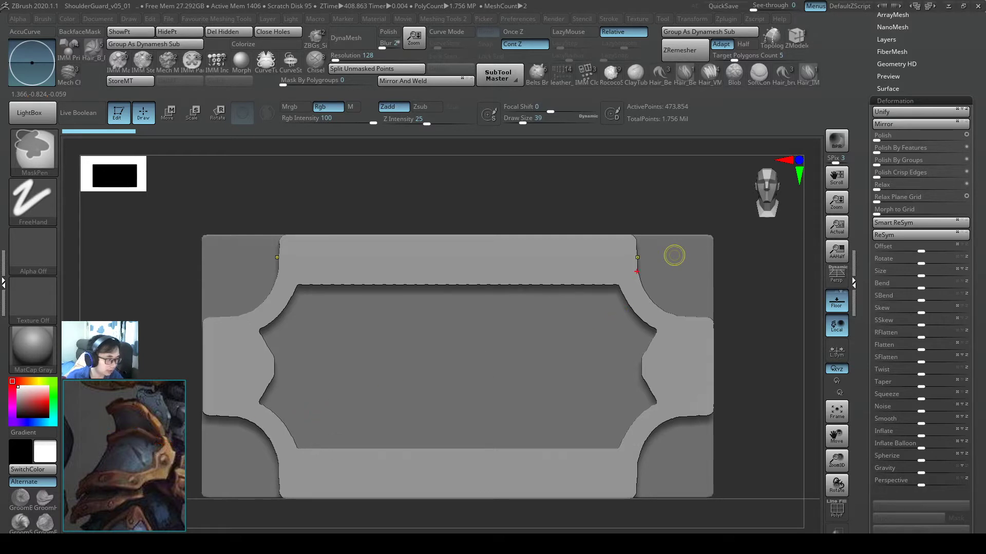
Orbit the plate into perspective and bring the Deformation options back into view
{"action": "left_click_drag", "start_coordinate": [286, 257], "coordinate": [634, 279]}
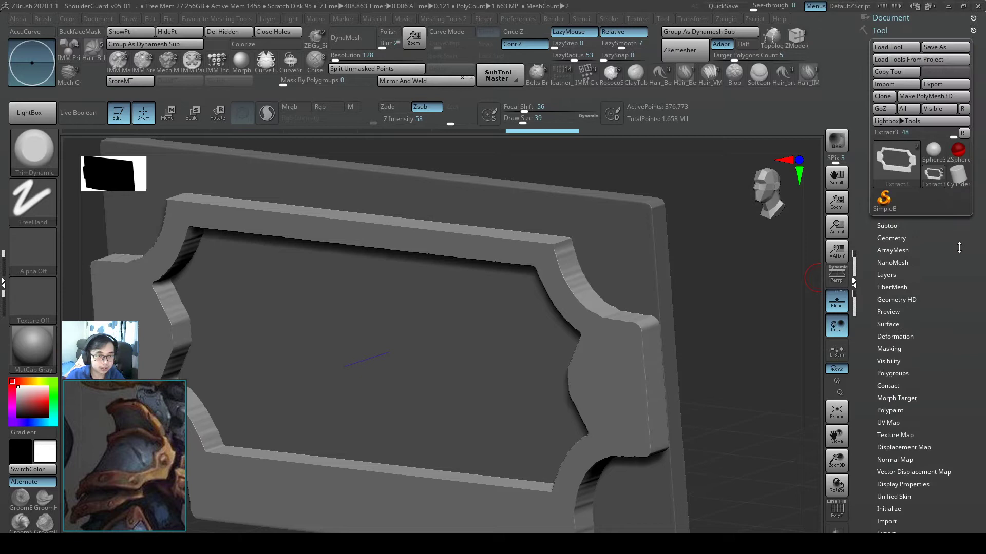
{"action": "left_click", "coordinate": [895, 336]}
{"action": "type", "text": "bevel"}
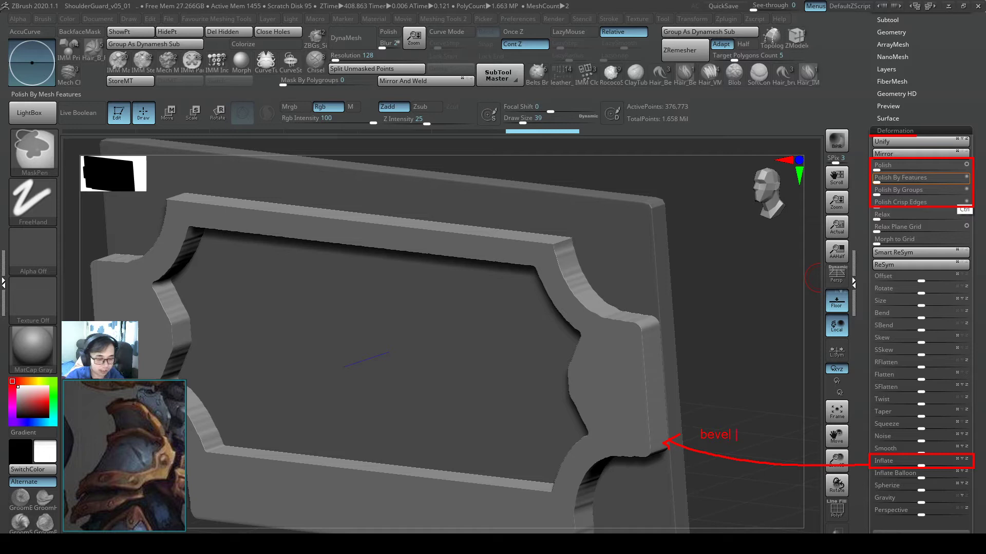
{"action": "type", "text": "give"}
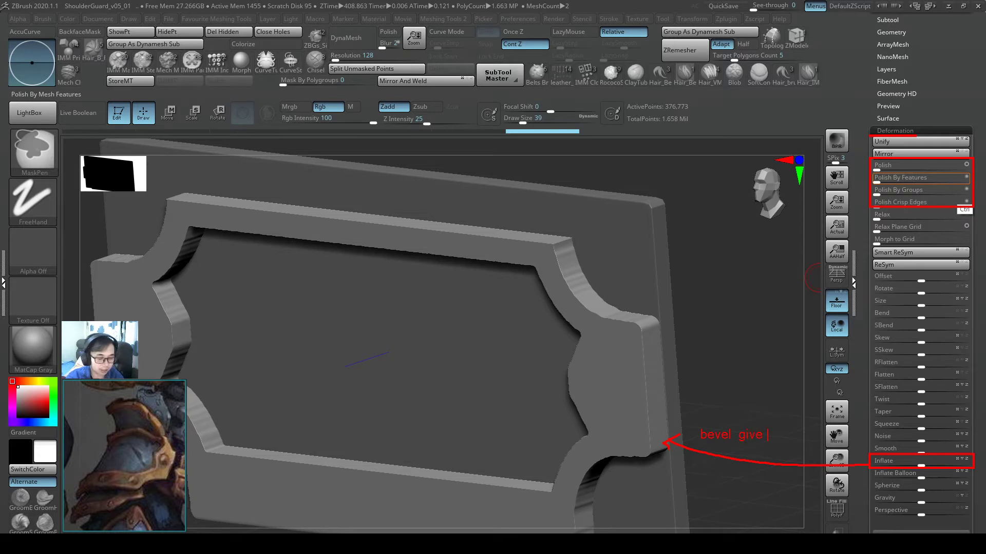
{"action": "type", "text": "edge"}
{"action": "type", "text": "make it polish"}
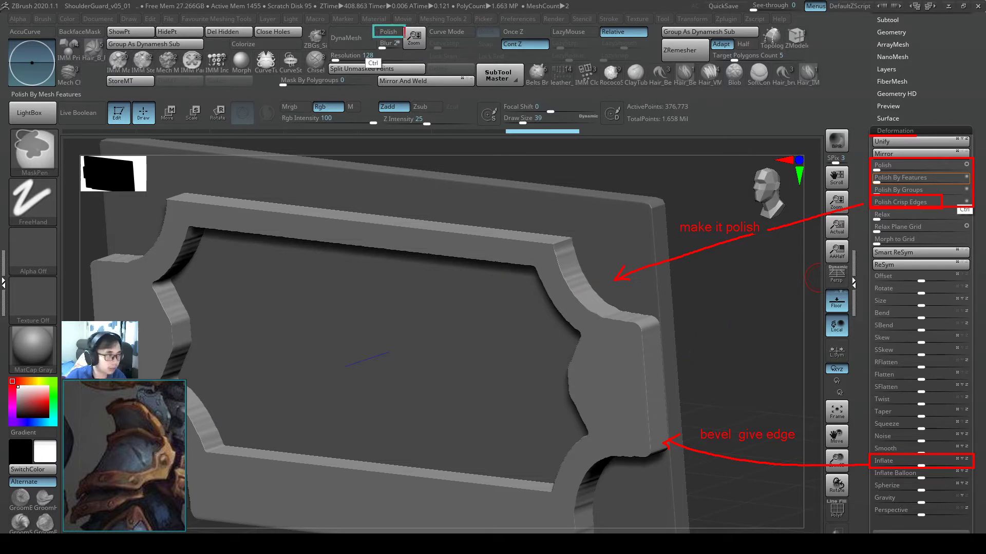
{"action": "mouse_move", "coordinate": [345, 37]}
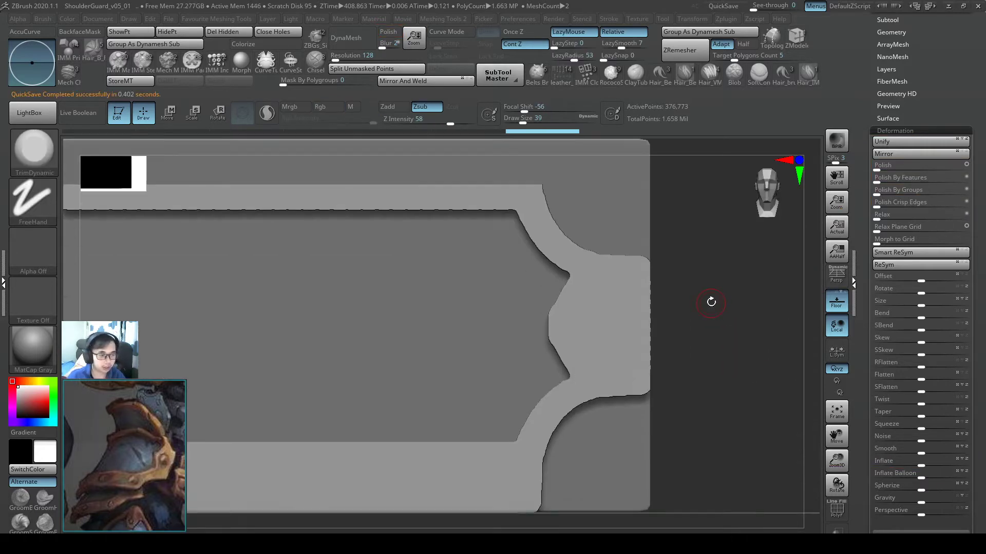
Trim the frame border's edge down into a hard chamfered bevel with TrimDynamic
{"action": "left_click_drag", "start_coordinate": [710, 302], "coordinate": [633, 408]}
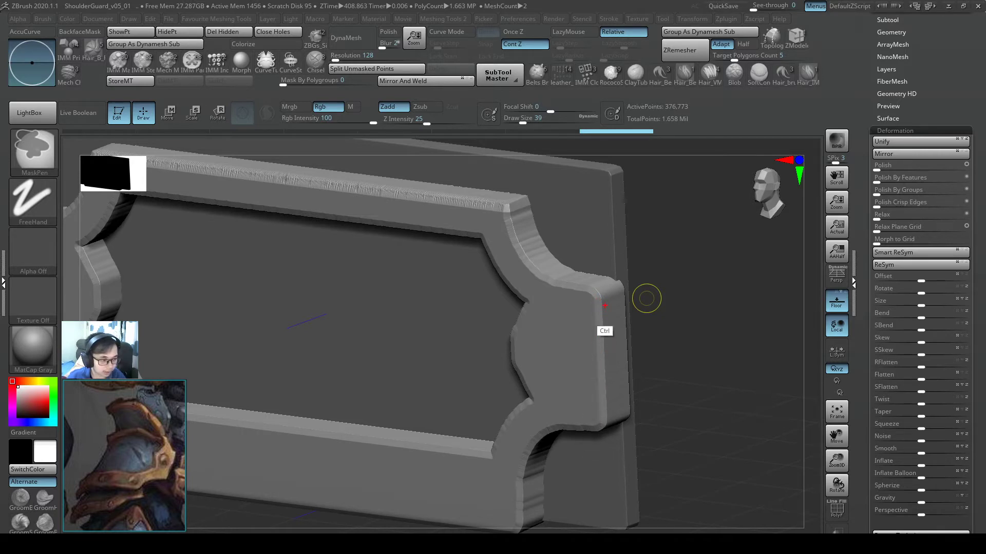
{"action": "left_click_drag", "start_coordinate": [602, 305], "coordinate": [591, 430]}
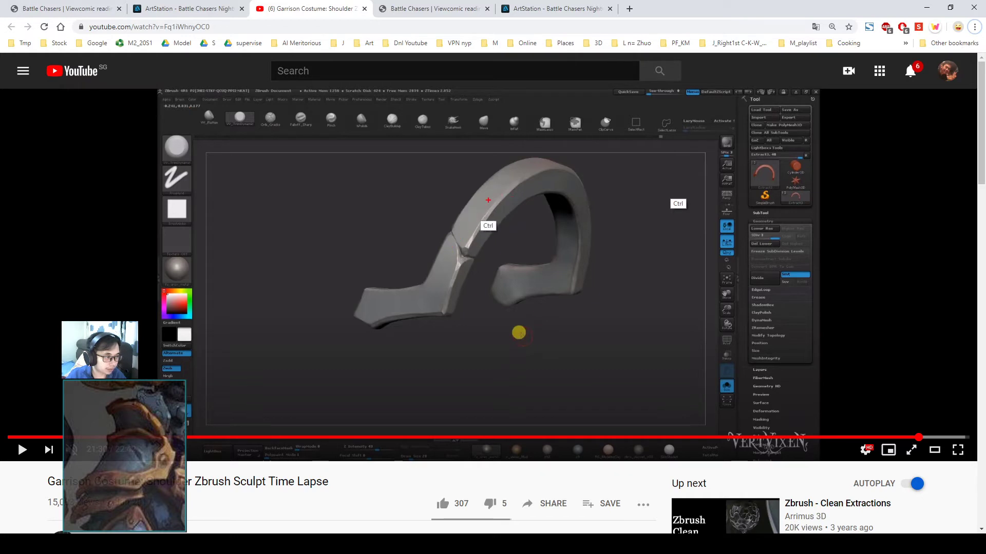
Watch the YouTube shoulder sculpt time-lapse to study its sharp pinched edges
{"action": "left_click_drag", "start_coordinate": [509, 195], "coordinate": [452, 252]}
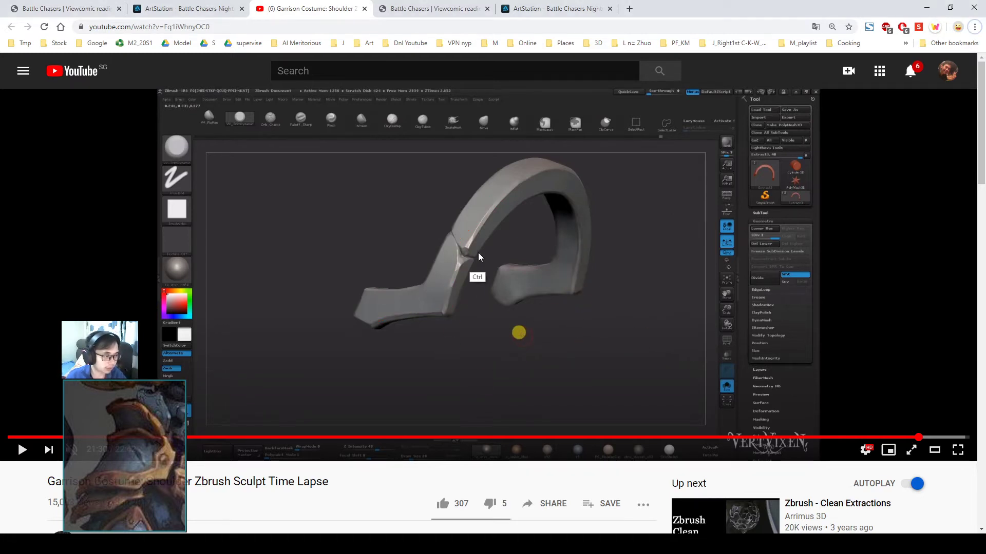
{"action": "left_click", "coordinate": [958, 450]}
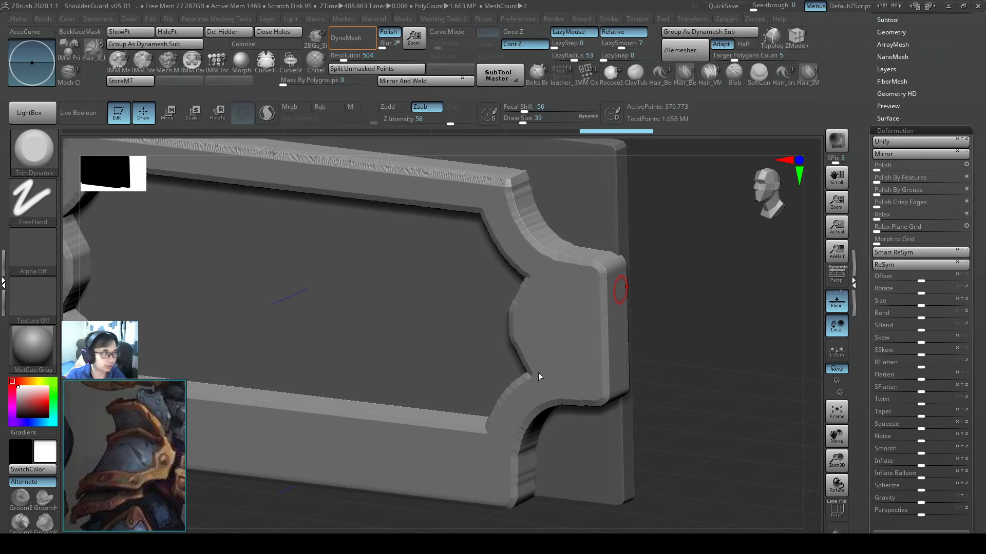
{"action": "mouse_move", "coordinate": [681, 383]}
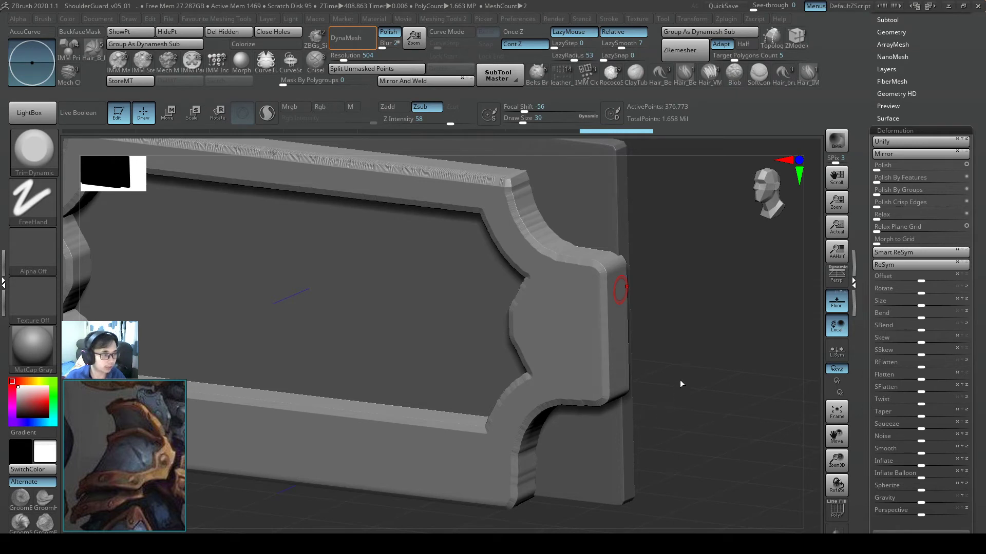
{"action": "mouse_move", "coordinate": [678, 383]}
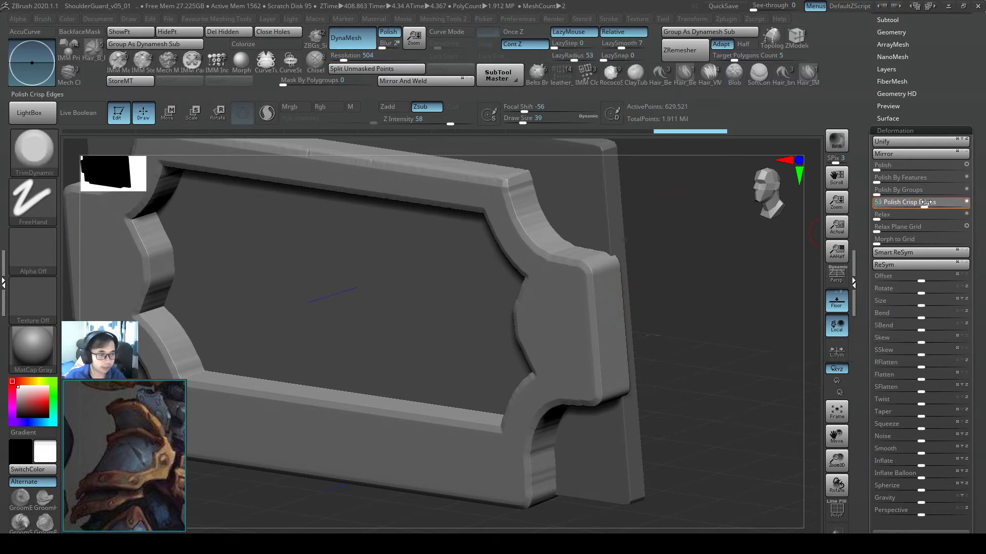
Apply Polish, Polish By Groups and Polish Crisp Edges to smooth the plate yet keep borders sharp
{"action": "left_click", "coordinate": [899, 202]}
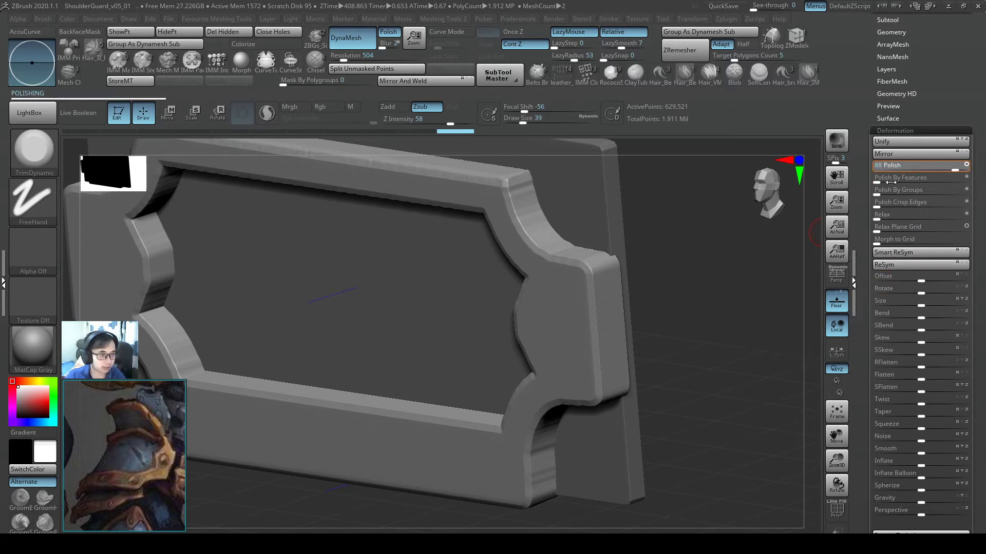
{"action": "mouse_move", "coordinate": [917, 164]}
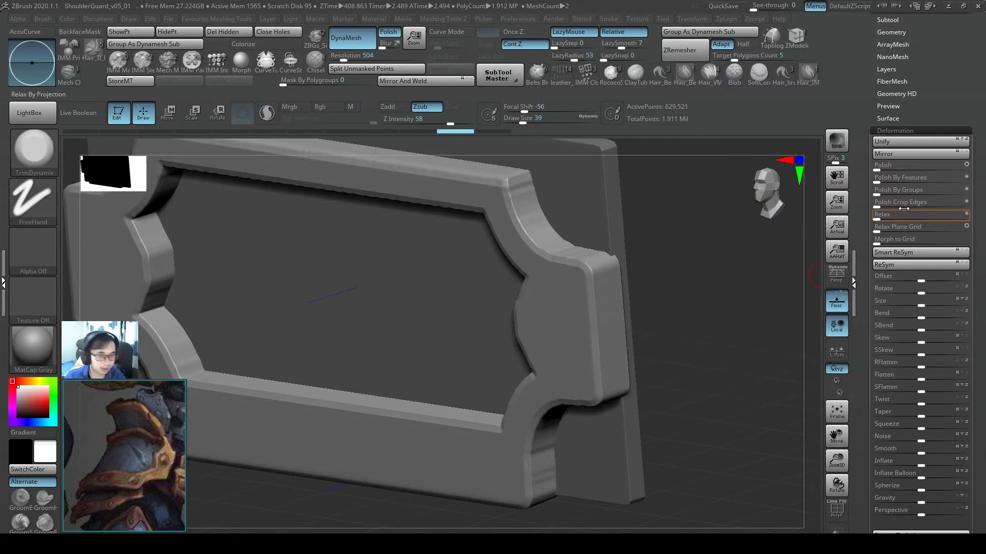
{"action": "mouse_move", "coordinate": [898, 188]}
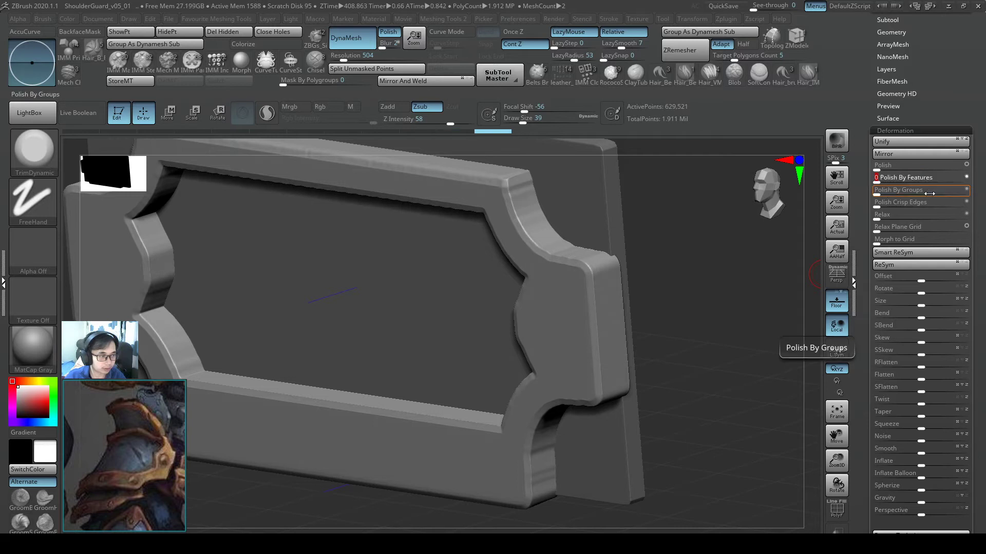
{"action": "left_click", "coordinate": [918, 178]}
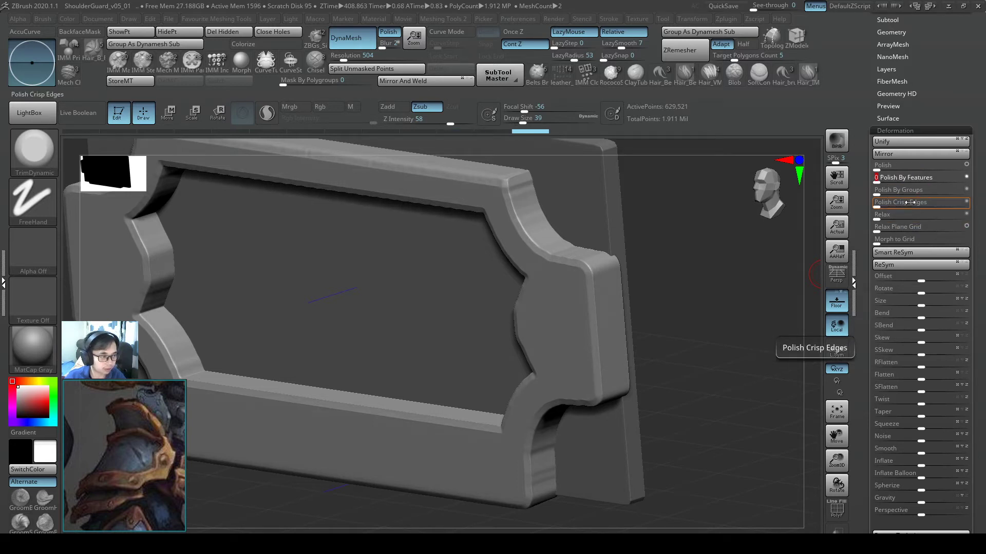
{"action": "left_click", "coordinate": [899, 202]}
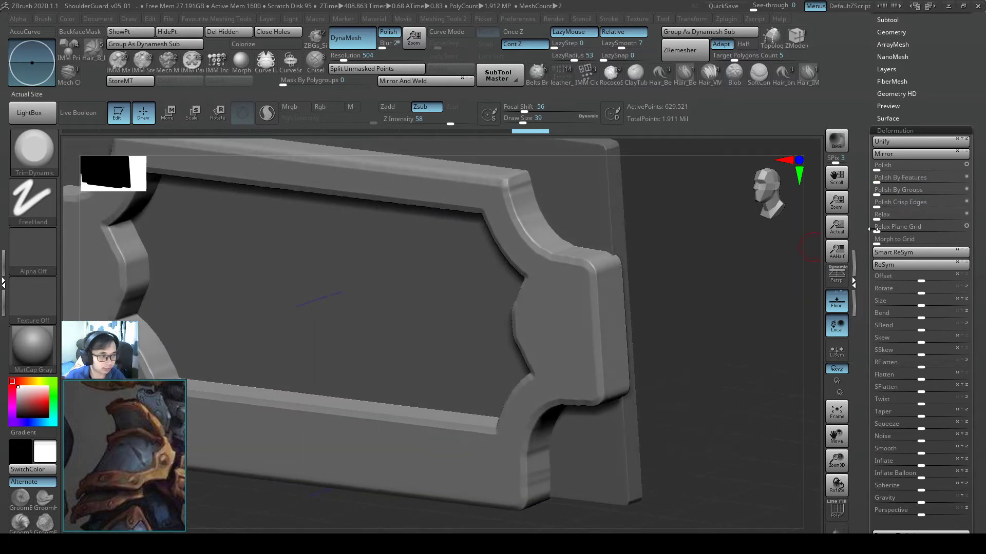
{"action": "mouse_move", "coordinate": [837, 326]}
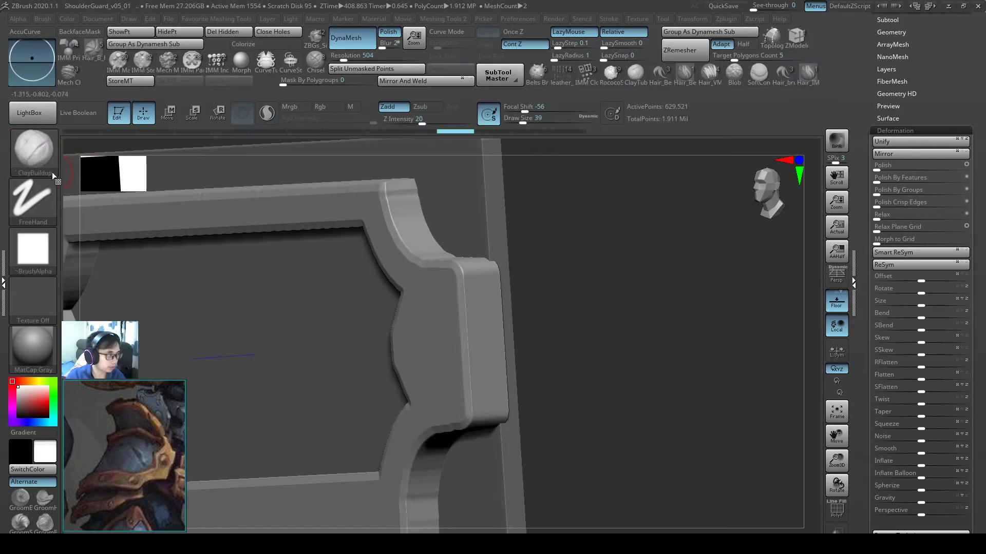
With an enlarged TrimDynamic brush, plane the frame's right corner into a flat facet
{"action": "left_click", "coordinate": [43, 62]}
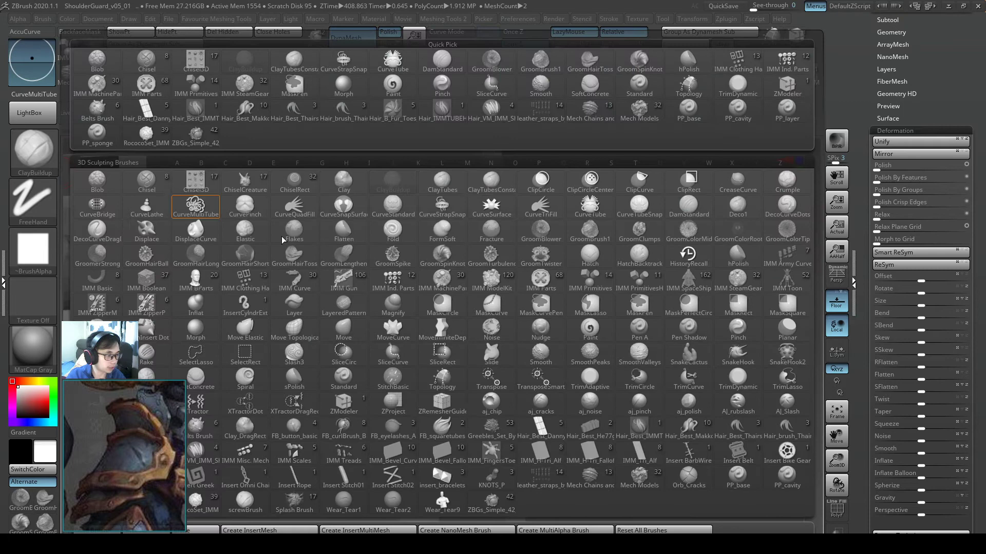
{"action": "left_click", "coordinate": [737, 377]}
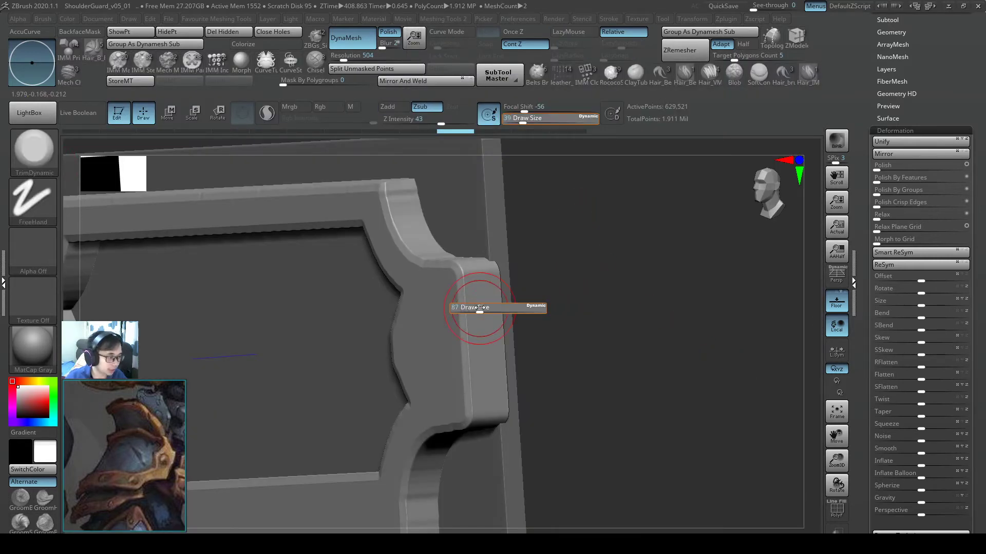
{"action": "left_click_drag", "start_coordinate": [477, 308], "coordinate": [459, 374]}
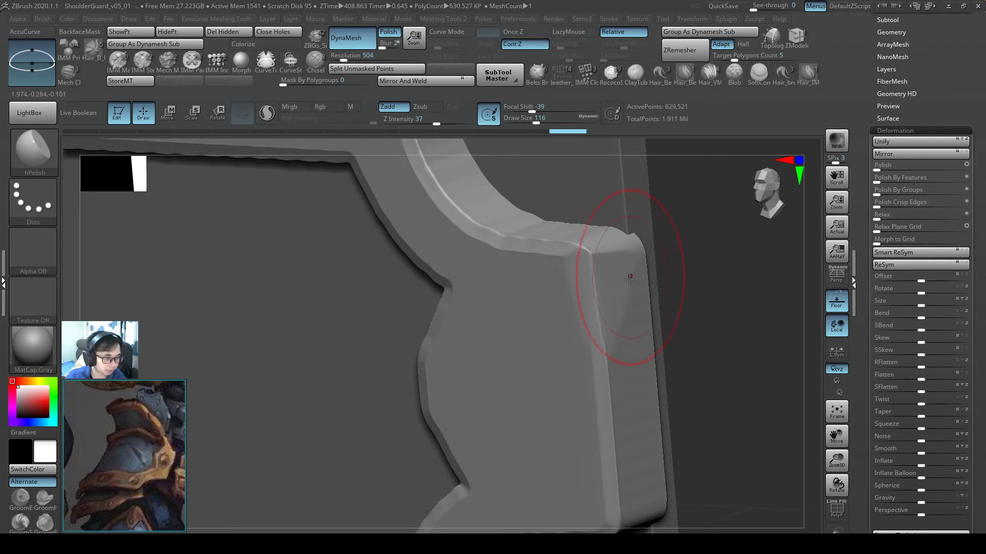
{"action": "left_click_drag", "start_coordinate": [628, 279], "coordinate": [602, 280]}
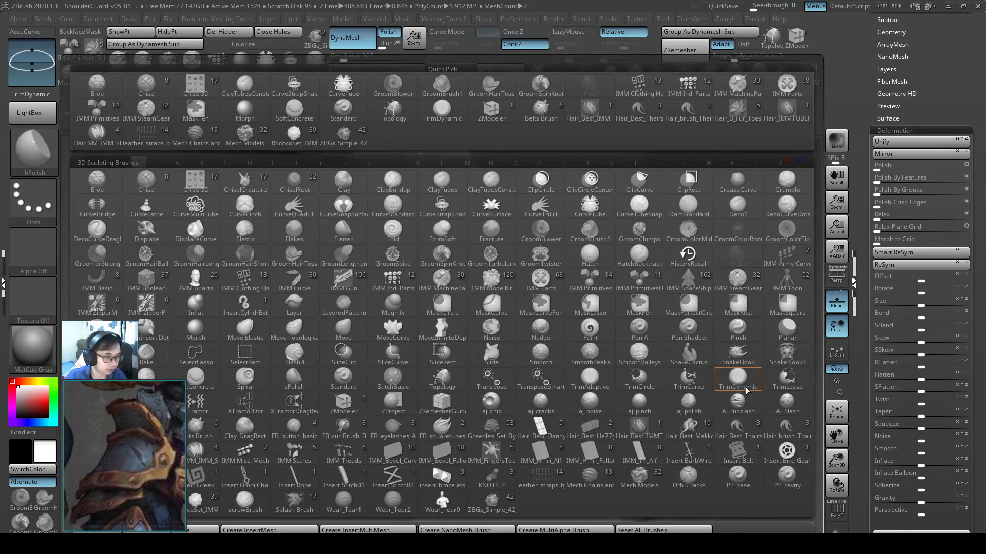
Trim the frame's corner, side edge and curved top bevel into sharp flattened ridges
{"action": "left_click", "coordinate": [737, 380]}
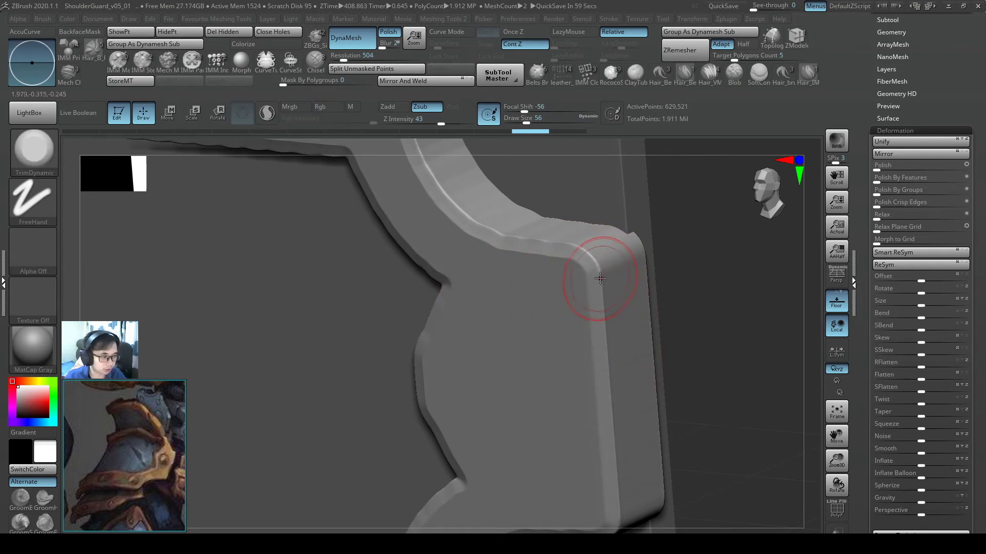
{"action": "left_click_drag", "start_coordinate": [601, 280], "coordinate": [650, 302]}
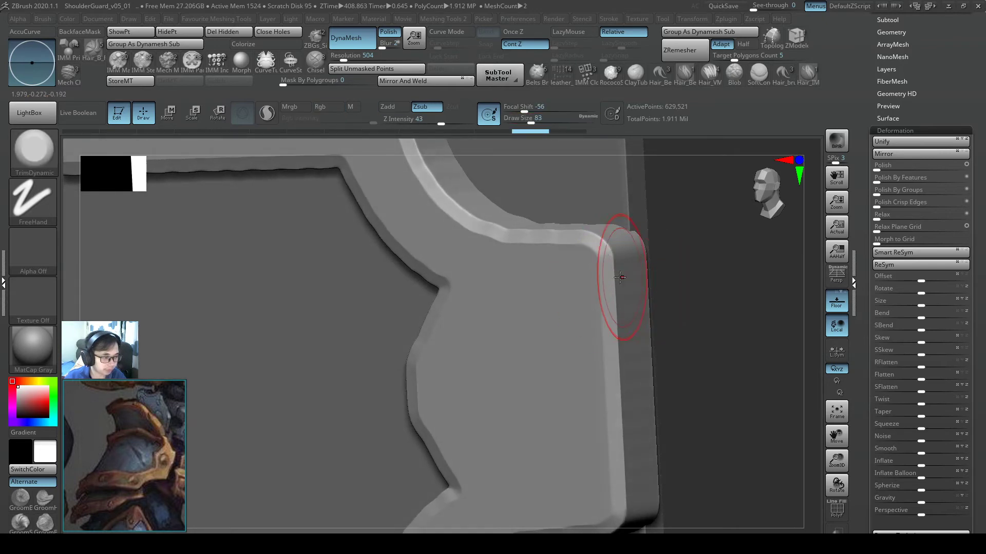
{"action": "left_click_drag", "start_coordinate": [619, 278], "coordinate": [594, 287]}
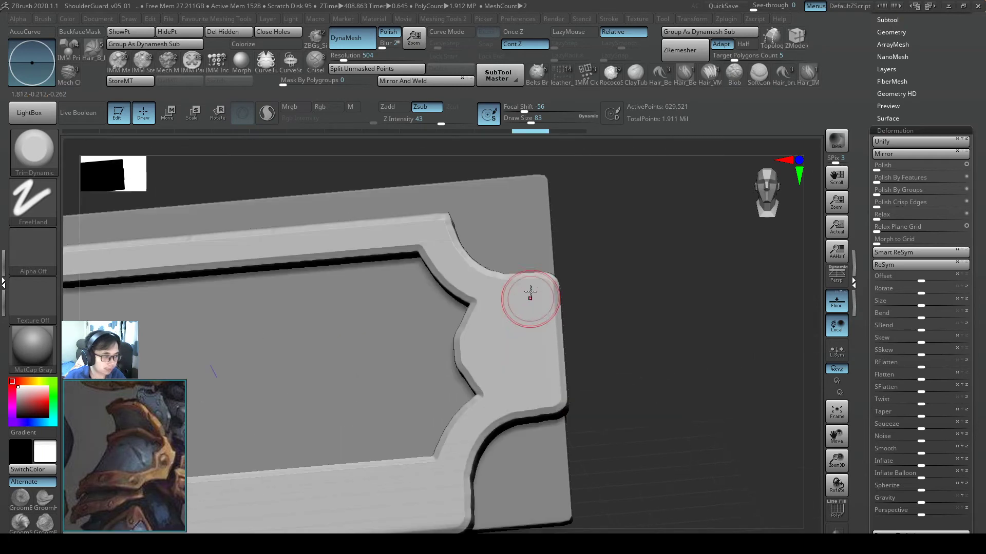
{"action": "left_click_drag", "start_coordinate": [529, 295], "coordinate": [483, 316]}
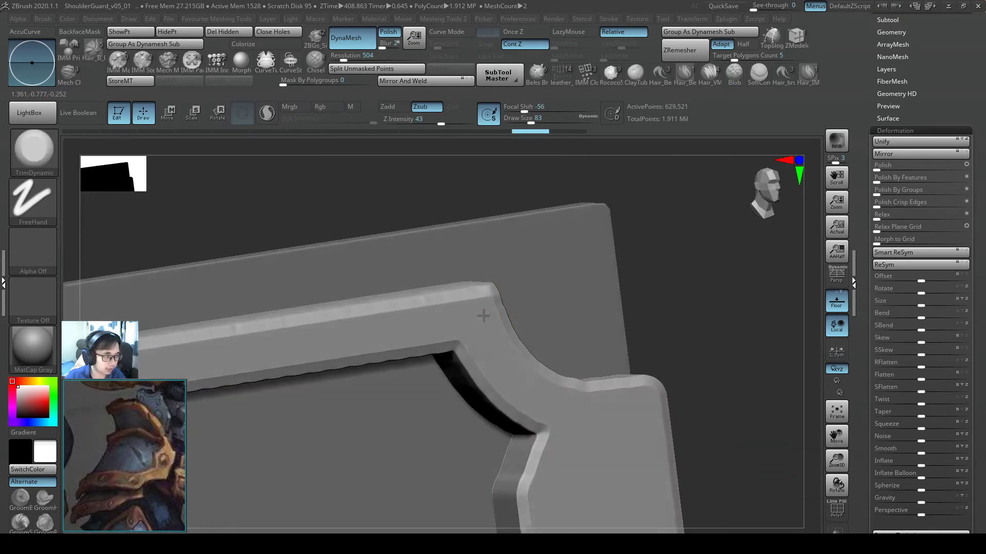
{"action": "left_click_drag", "start_coordinate": [484, 314], "coordinate": [481, 318]}
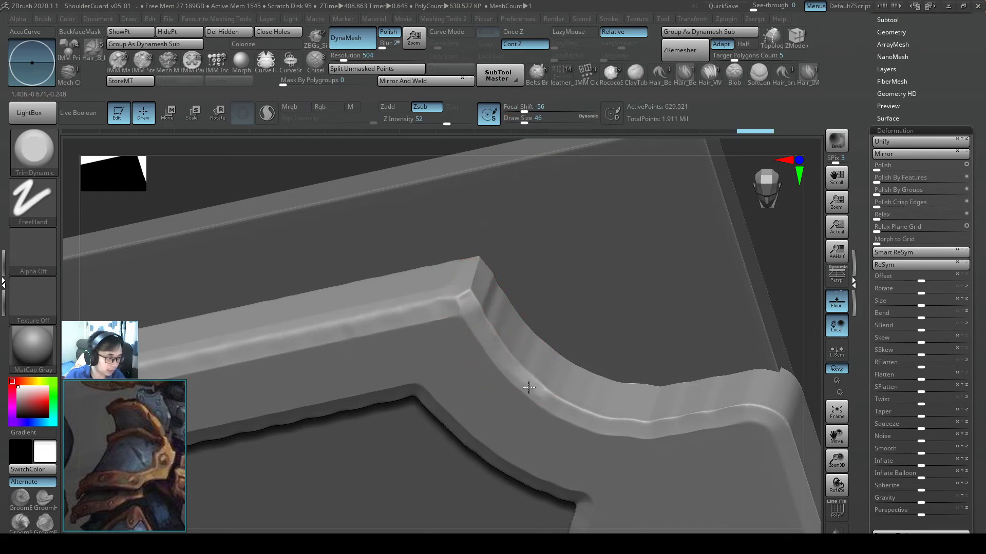
{"action": "left_click_drag", "start_coordinate": [528, 388], "coordinate": [664, 284]}
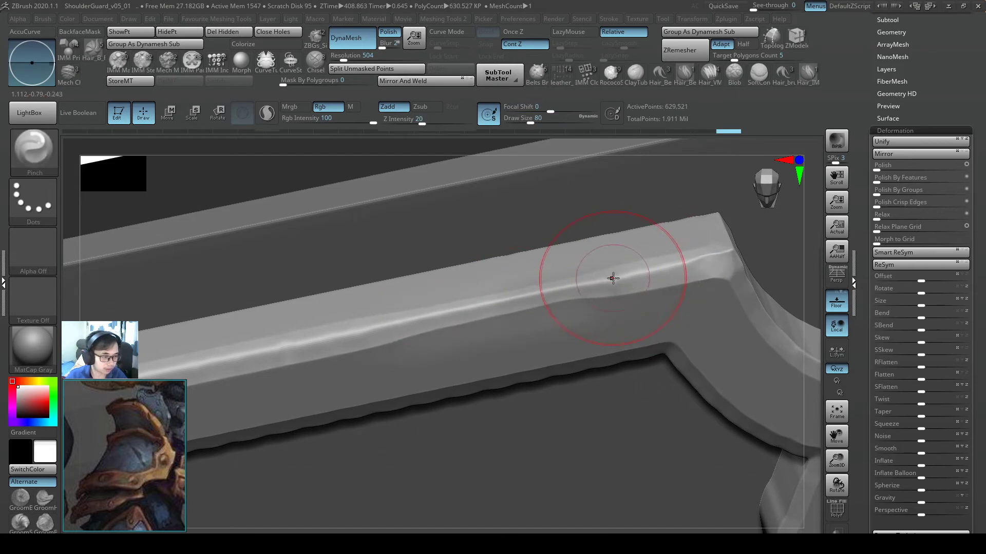
{"action": "left_click_drag", "start_coordinate": [612, 278], "coordinate": [519, 294]}
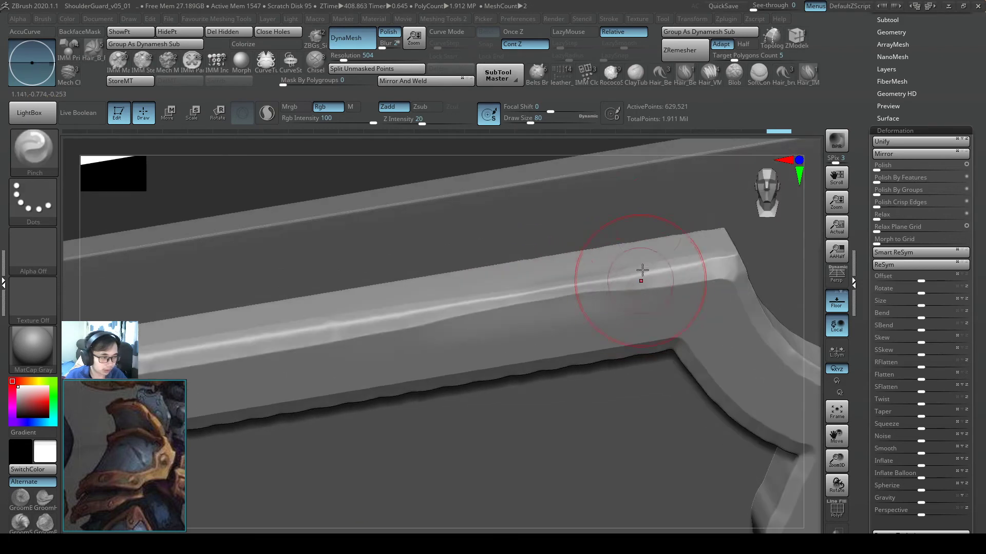
Switch to a planing brush and flatten the top border bevel and its inner lip
{"action": "left_click", "coordinate": [31, 62]}
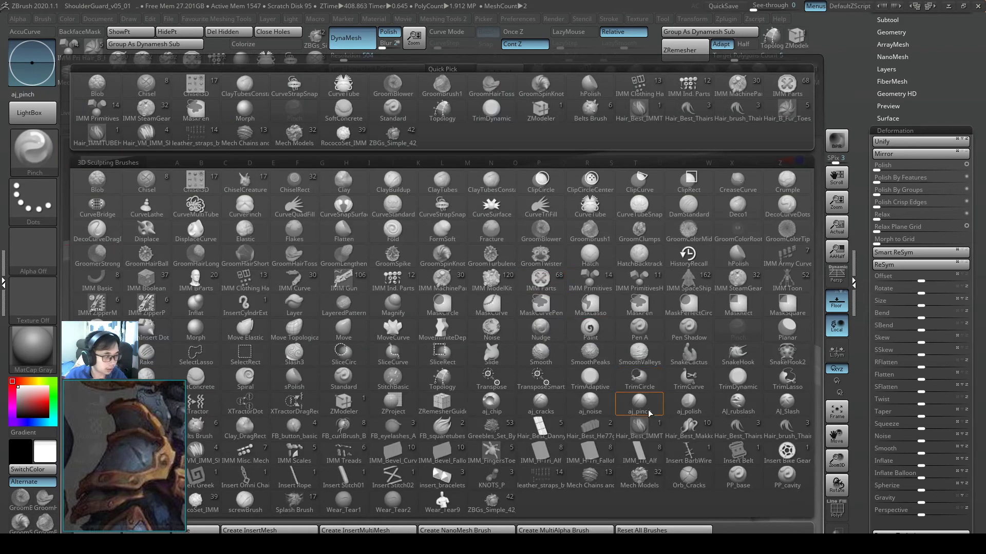
{"action": "left_click", "coordinate": [640, 405]}
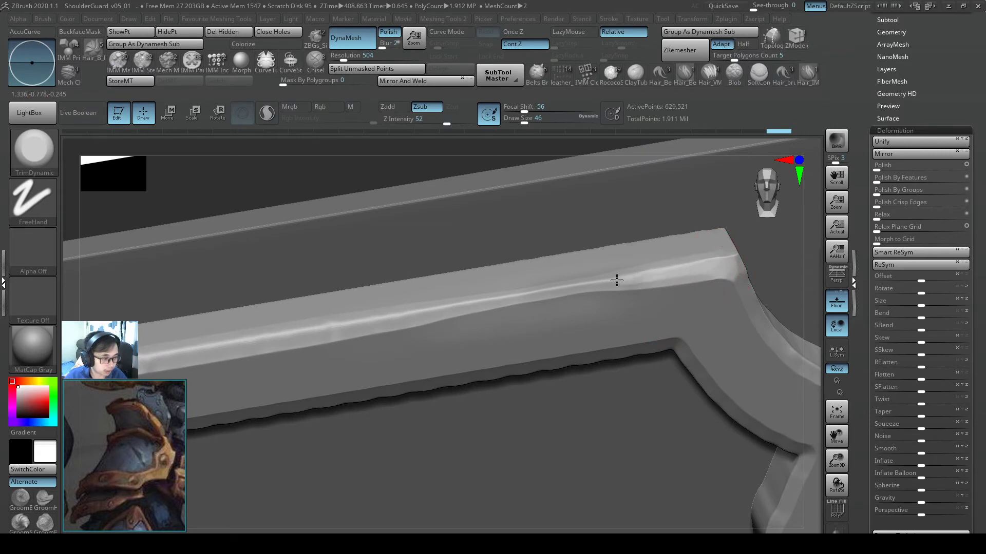
{"action": "left_click_drag", "start_coordinate": [616, 280], "coordinate": [413, 317]}
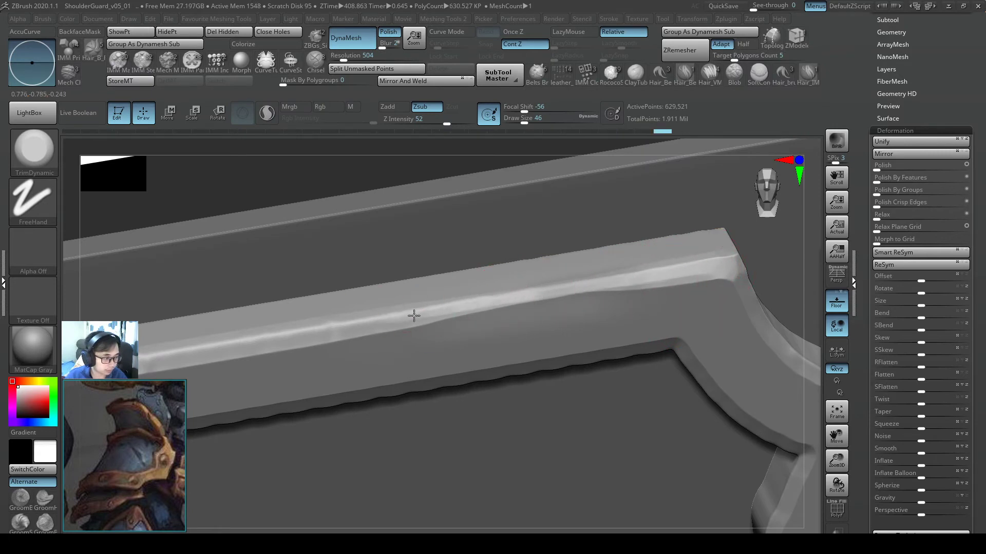
{"action": "left_click_drag", "start_coordinate": [413, 315], "coordinate": [525, 311]}
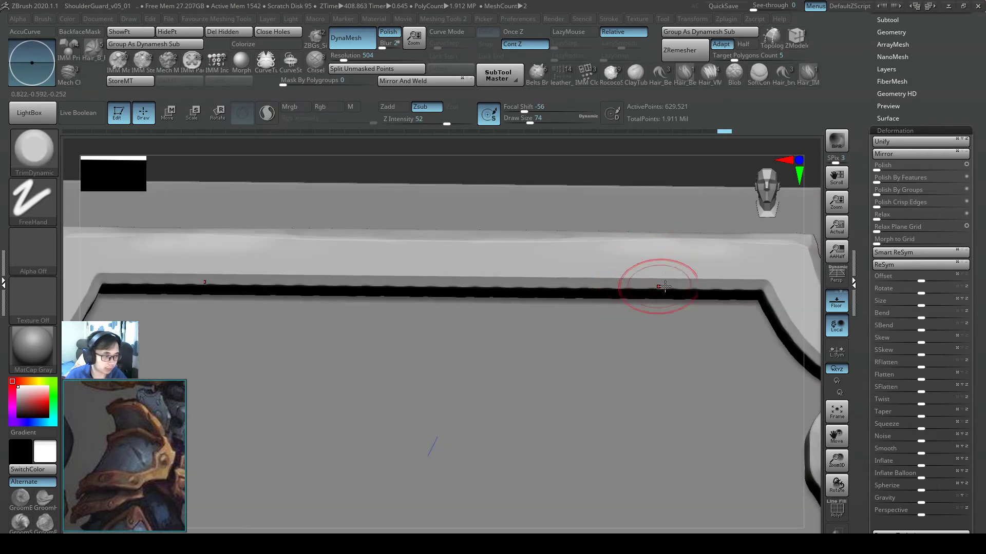
{"action": "left_click_drag", "start_coordinate": [664, 287], "coordinate": [645, 296]}
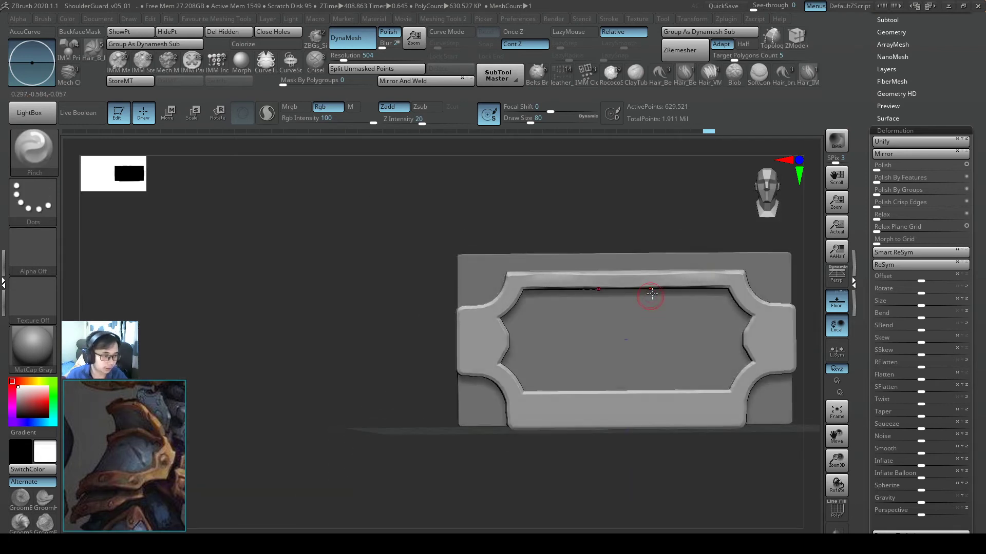
Trim the top inner wall and notch corner flat, then mask the curved inner corner
{"action": "left_click_drag", "start_coordinate": [650, 296], "coordinate": [660, 273]}
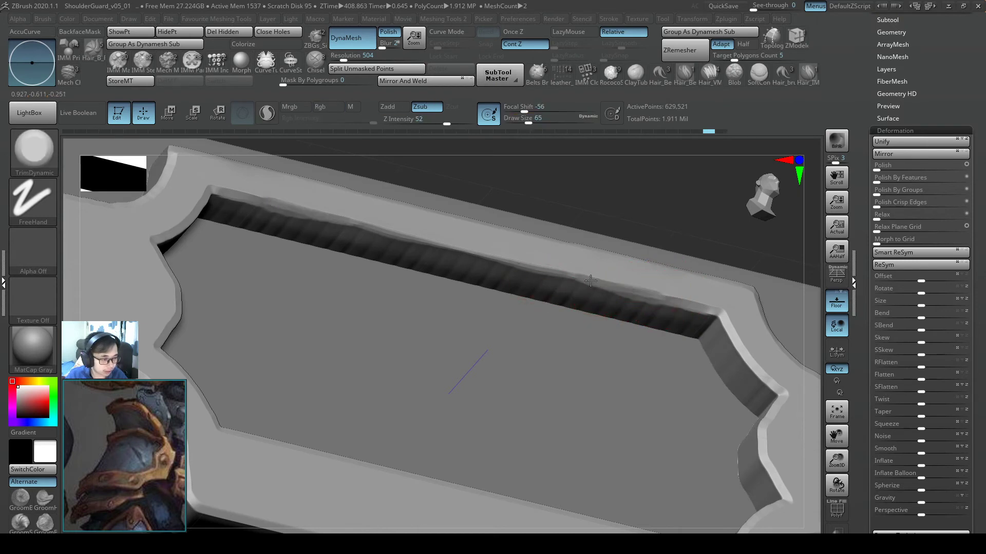
{"action": "left_click", "coordinate": [500, 262]}
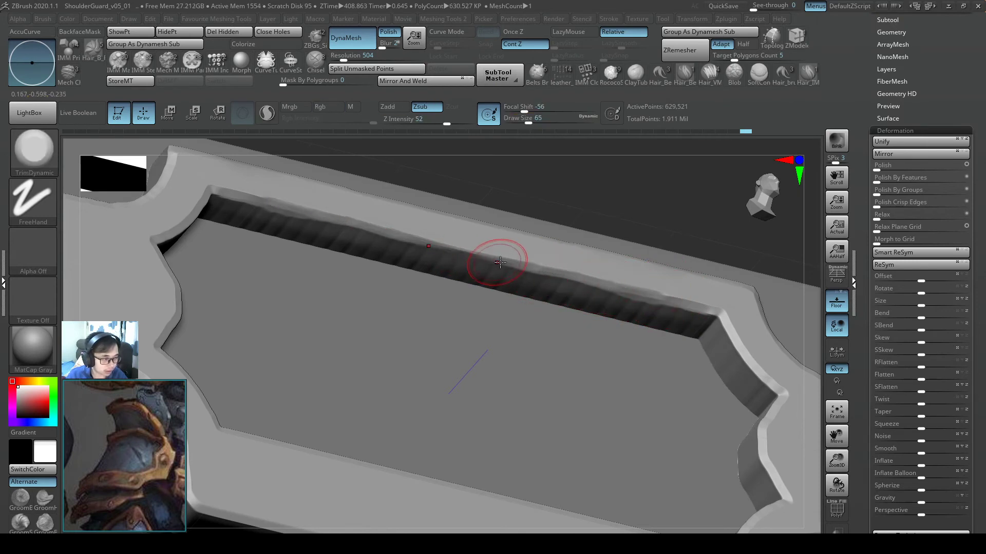
{"action": "mouse_move", "coordinate": [684, 301]}
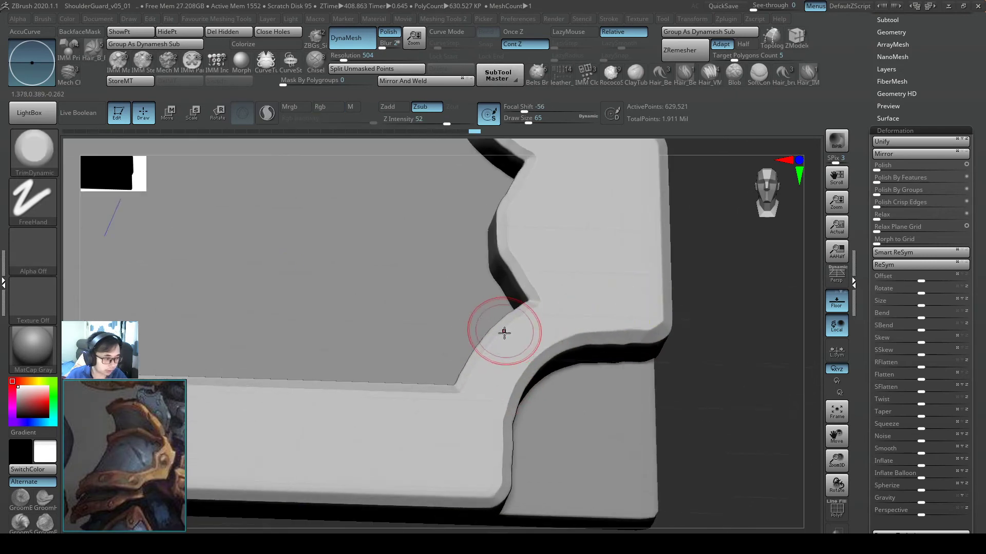
{"action": "left_click_drag", "start_coordinate": [503, 331], "coordinate": [475, 356]}
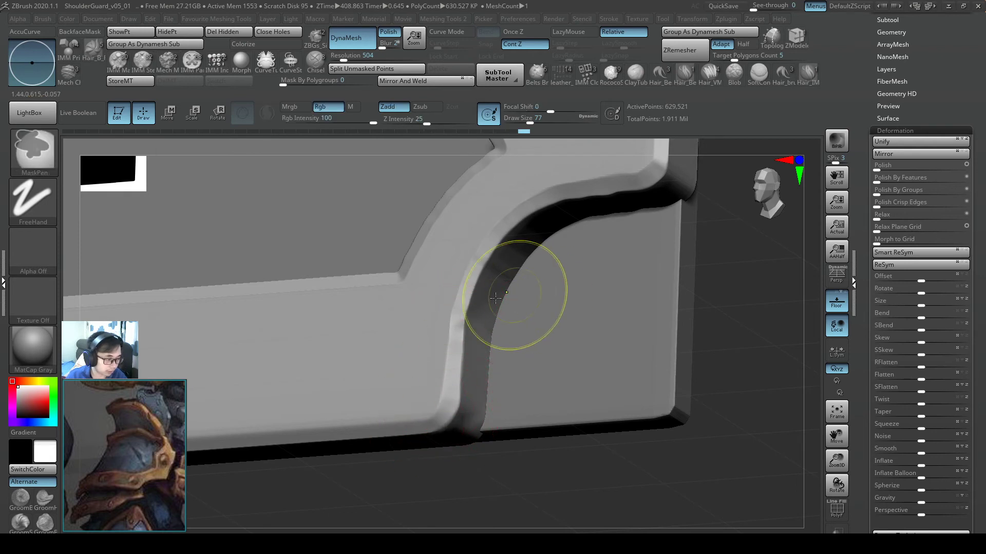
{"action": "left_click_drag", "start_coordinate": [515, 299], "coordinate": [584, 269]}
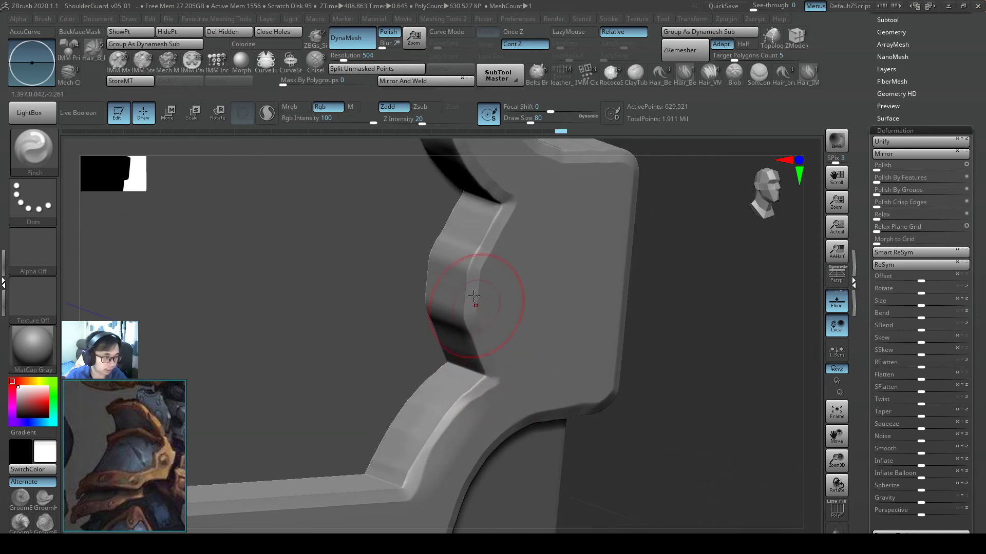
Pinch the side notch edges and lower outer corner edge of the border into crisp ridges
{"action": "left_click_drag", "start_coordinate": [475, 299], "coordinate": [484, 242]}
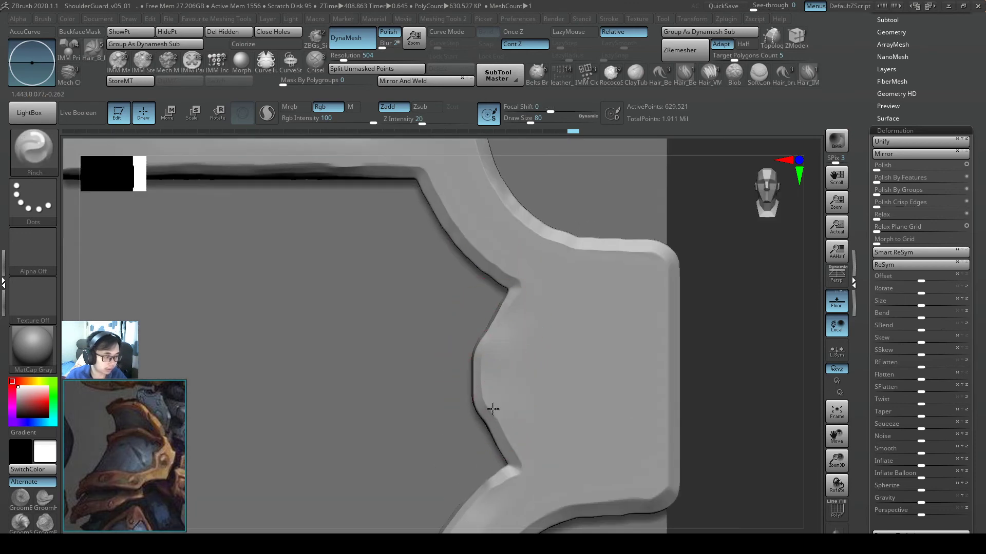
{"action": "left_click_drag", "start_coordinate": [492, 410], "coordinate": [475, 266]}
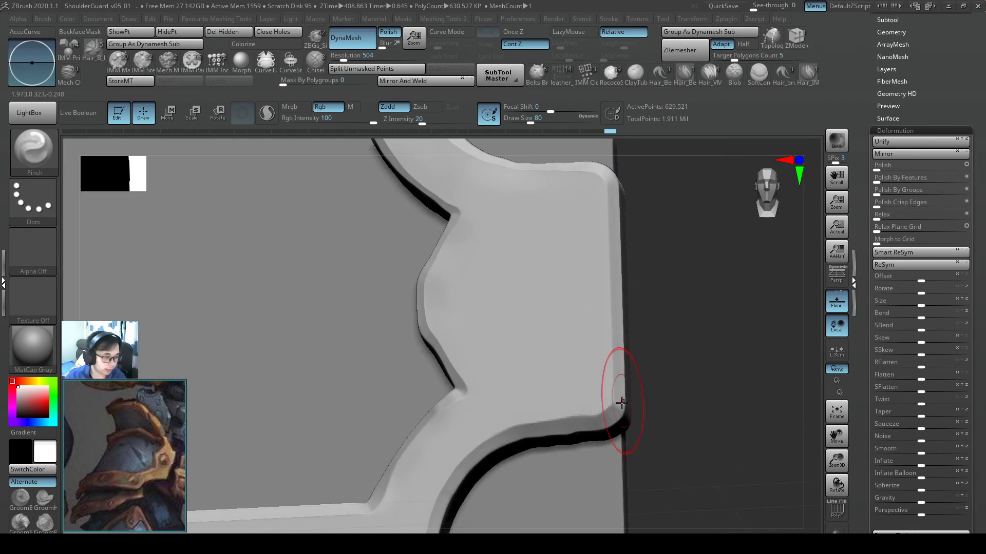
{"action": "left_click_drag", "start_coordinate": [622, 403], "coordinate": [587, 421]}
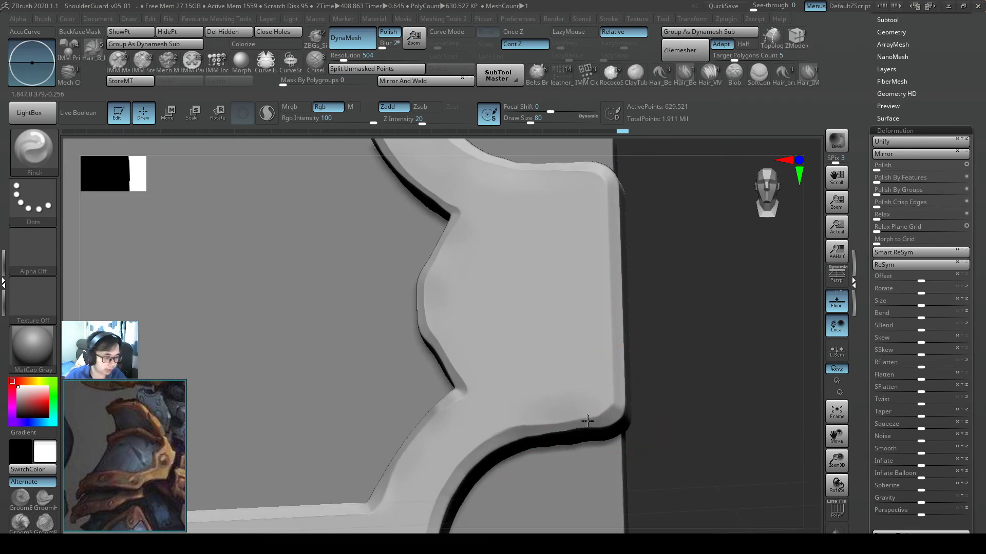
{"action": "left_click_drag", "start_coordinate": [587, 421], "coordinate": [592, 402]}
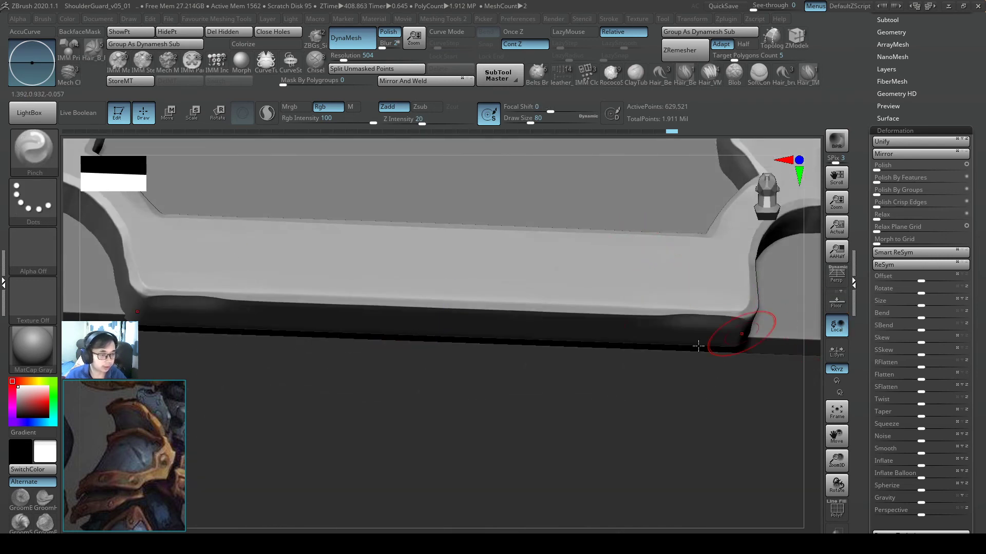
With TrimDynamic, flatten the bottom border's front edge and the inner corner by the right notch
{"action": "left_click", "coordinate": [33, 59]}
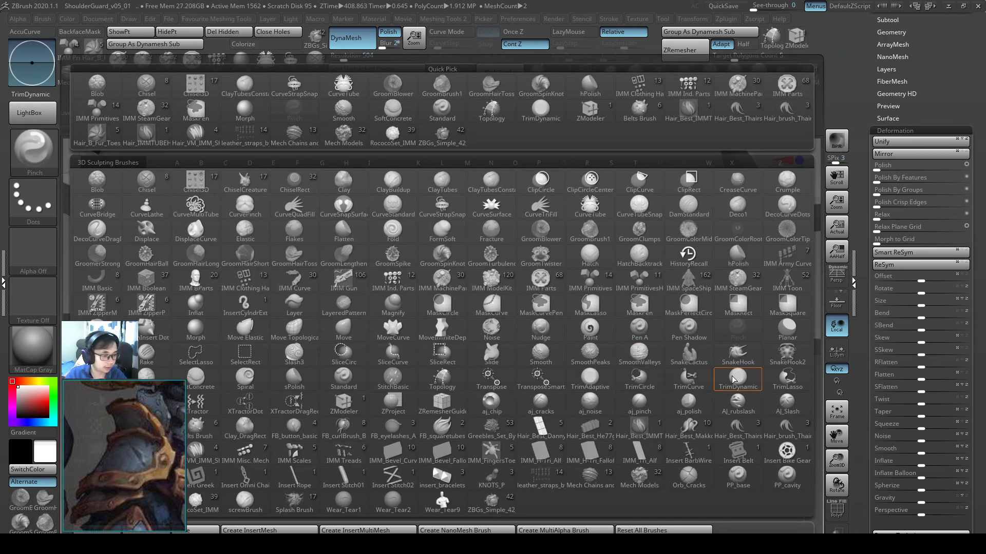
{"action": "left_click", "coordinate": [737, 377]}
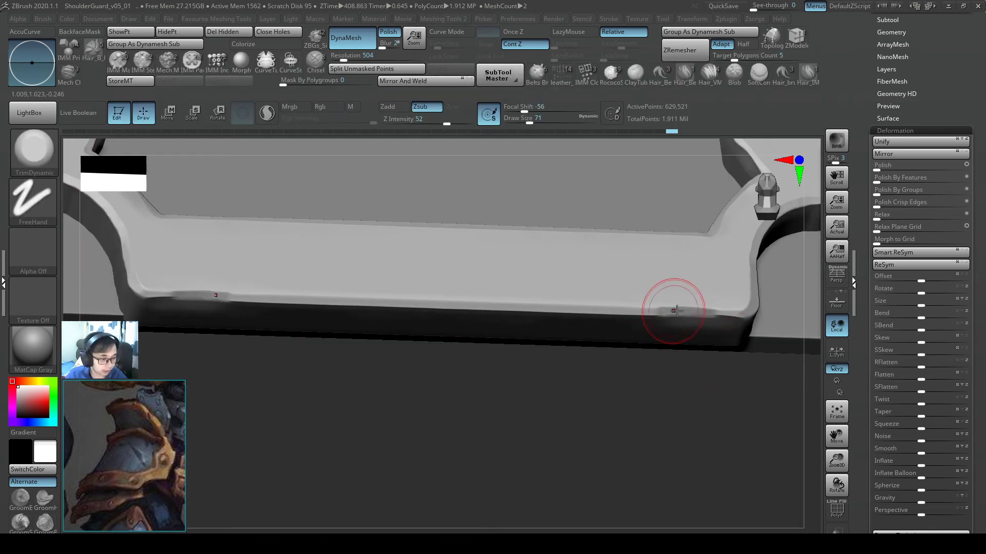
{"action": "left_click_drag", "start_coordinate": [675, 311], "coordinate": [584, 305]}
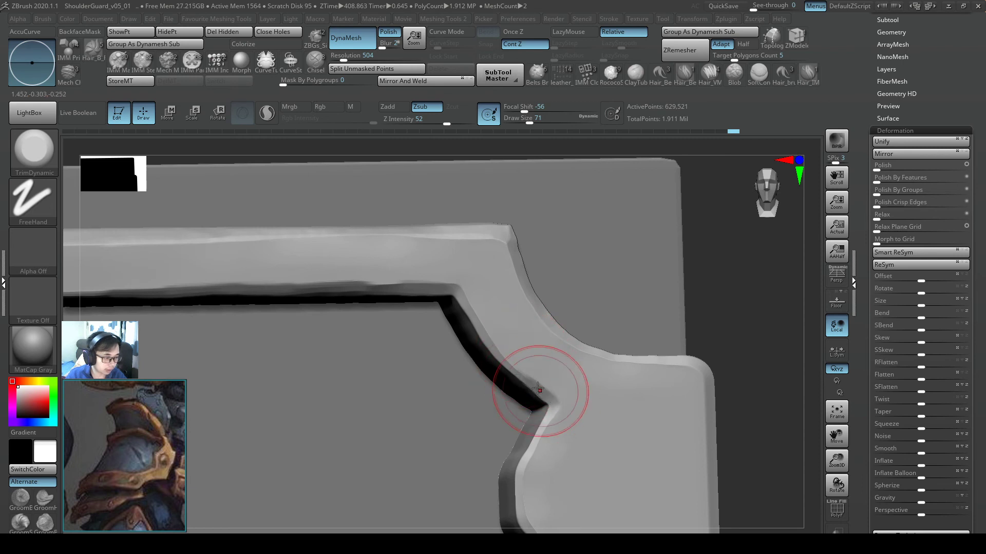
{"action": "left_click_drag", "start_coordinate": [537, 388], "coordinate": [524, 299]}
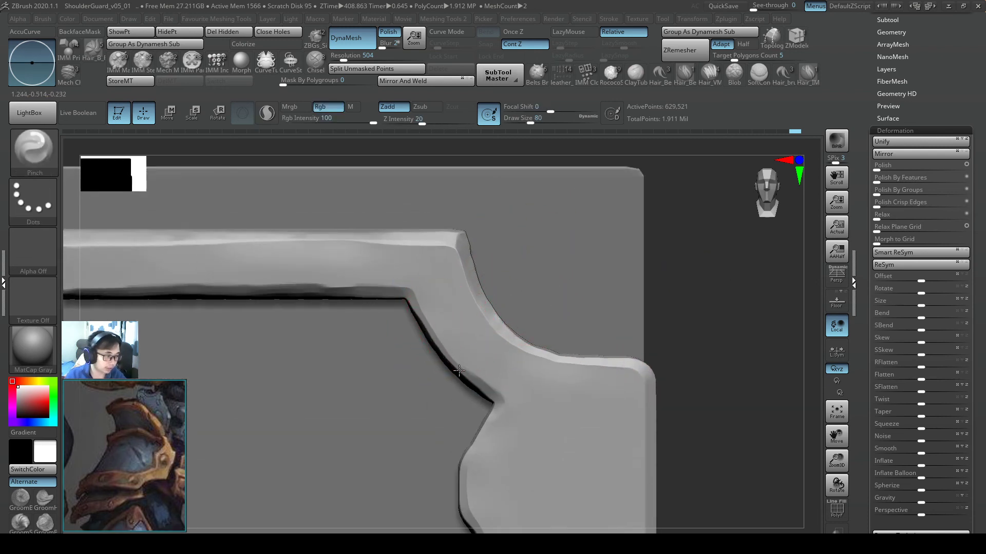
Pinch the top-right inner corner edge crisp and plane the right tab's lower edge flat
{"action": "left_click_drag", "start_coordinate": [459, 371], "coordinate": [500, 326]}
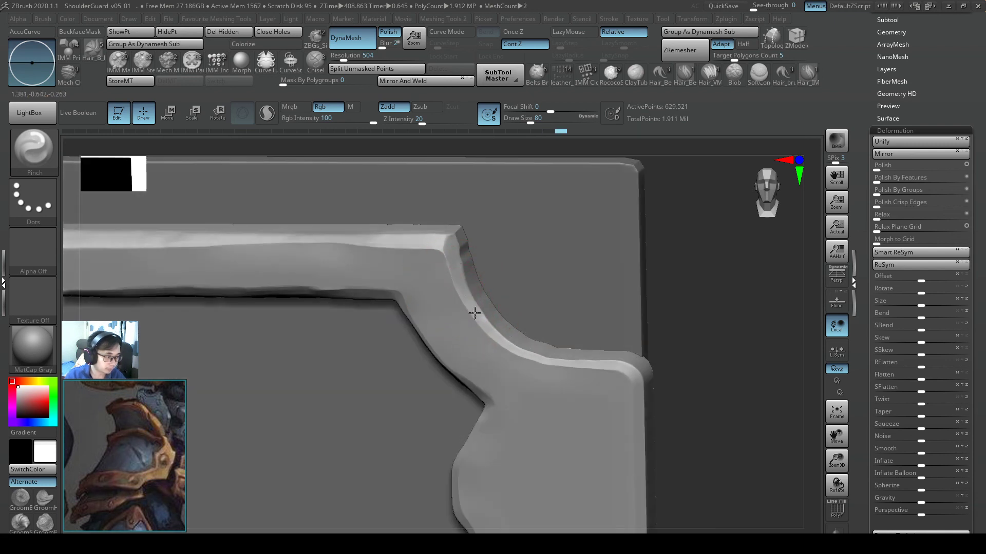
{"action": "left_click_drag", "start_coordinate": [474, 314], "coordinate": [449, 276]}
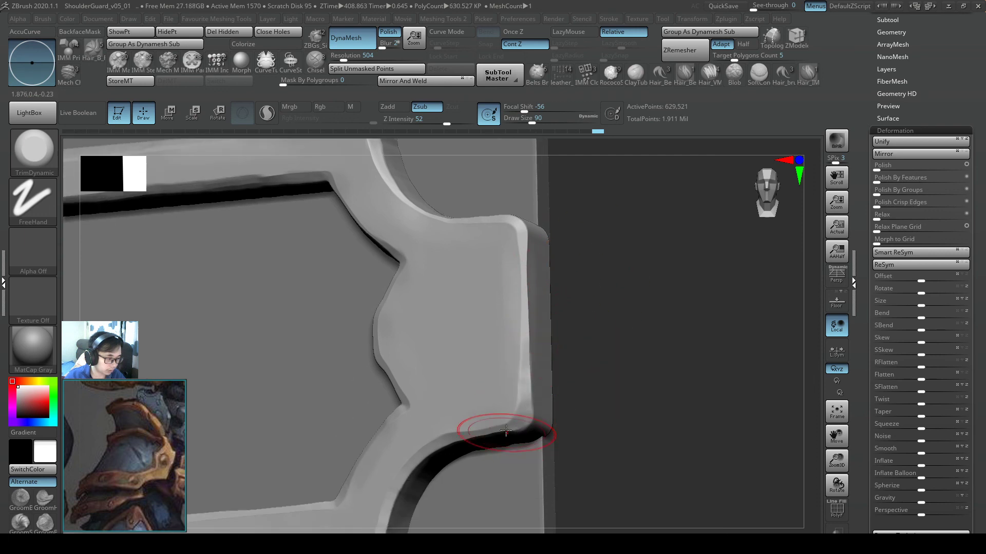
{"action": "left_click_drag", "start_coordinate": [506, 430], "coordinate": [553, 383]}
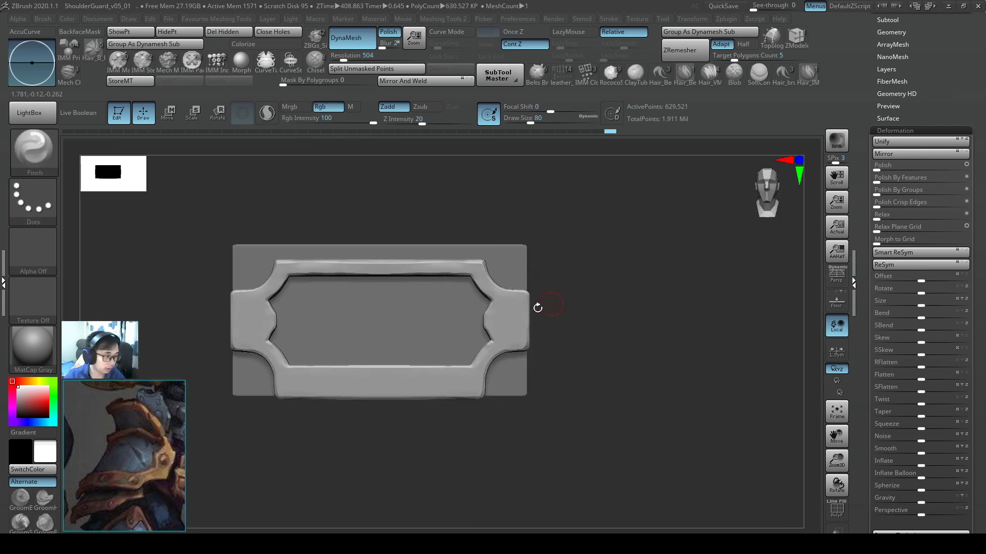
{"action": "left_click_drag", "start_coordinate": [537, 308], "coordinate": [663, 278]}
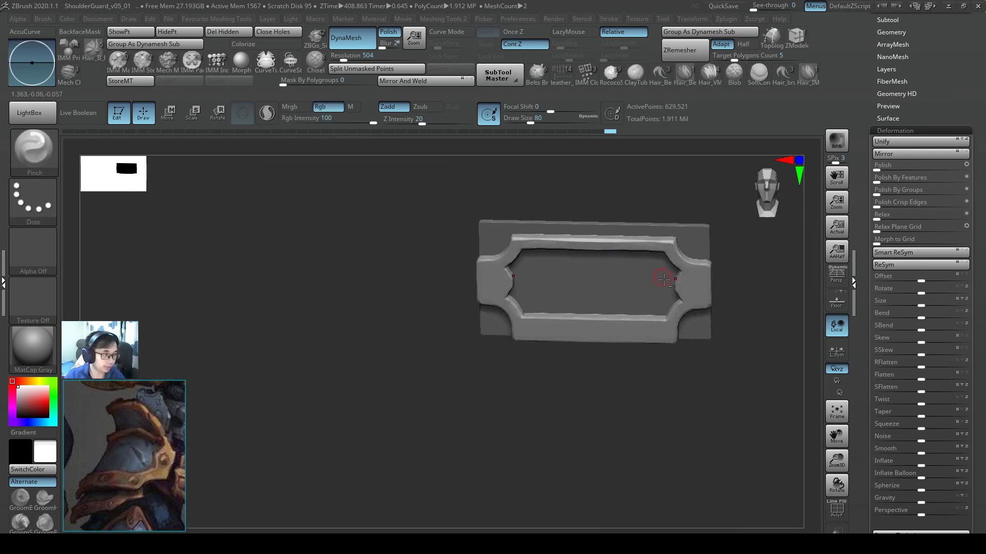
{"action": "left_click_drag", "start_coordinate": [663, 278], "coordinate": [638, 294]}
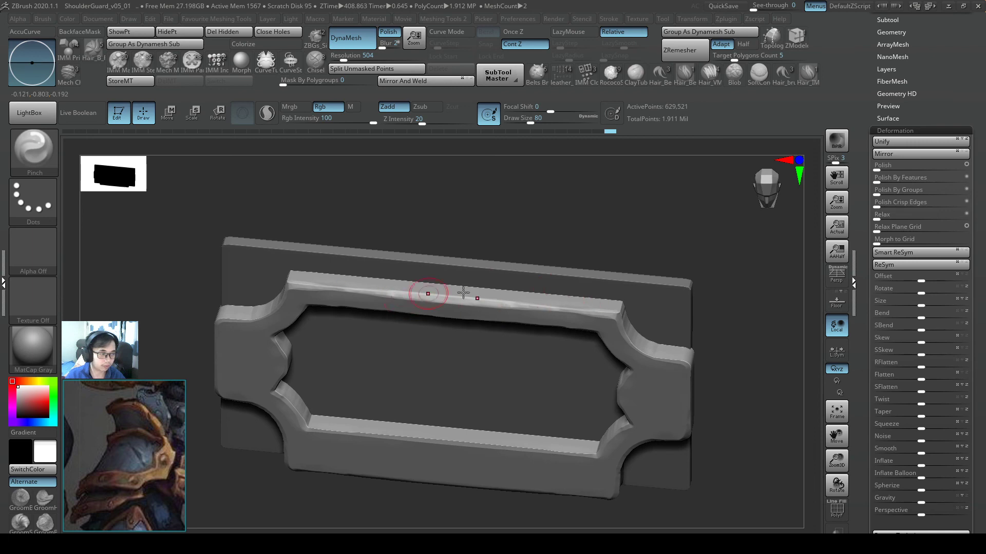
{"action": "left_click_drag", "start_coordinate": [427, 294], "coordinate": [669, 324]}
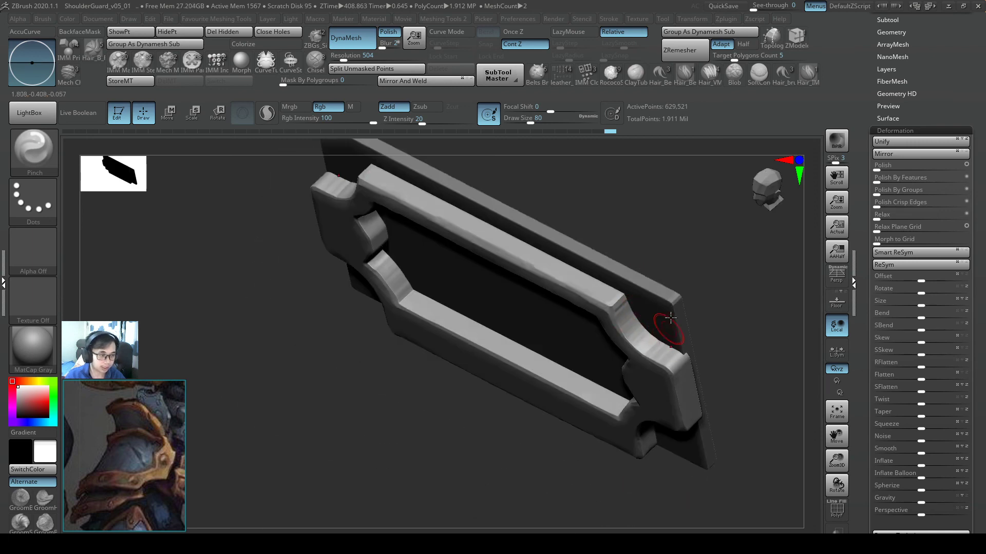
{"action": "left_click_drag", "start_coordinate": [669, 320], "coordinate": [708, 304]}
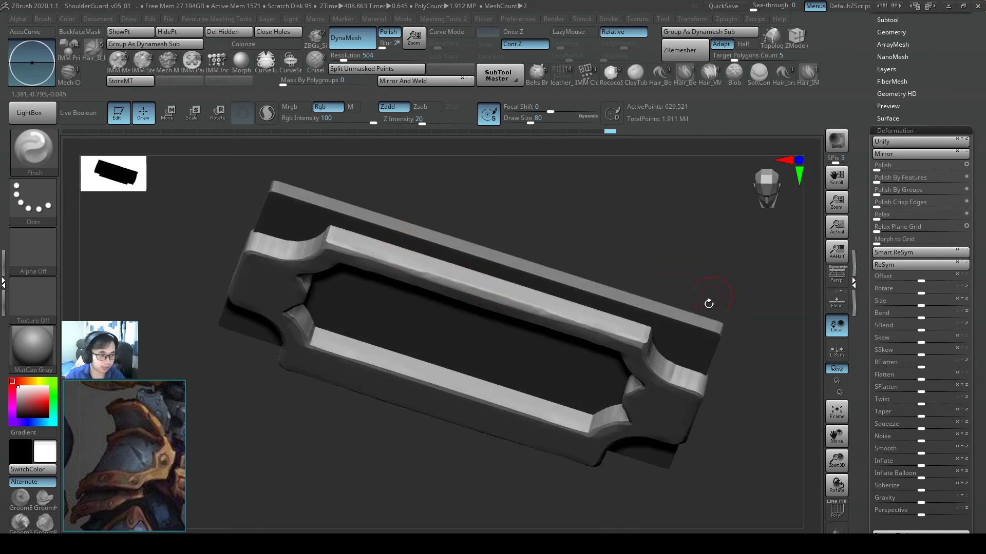
{"action": "left_click_drag", "start_coordinate": [709, 303], "coordinate": [707, 259]}
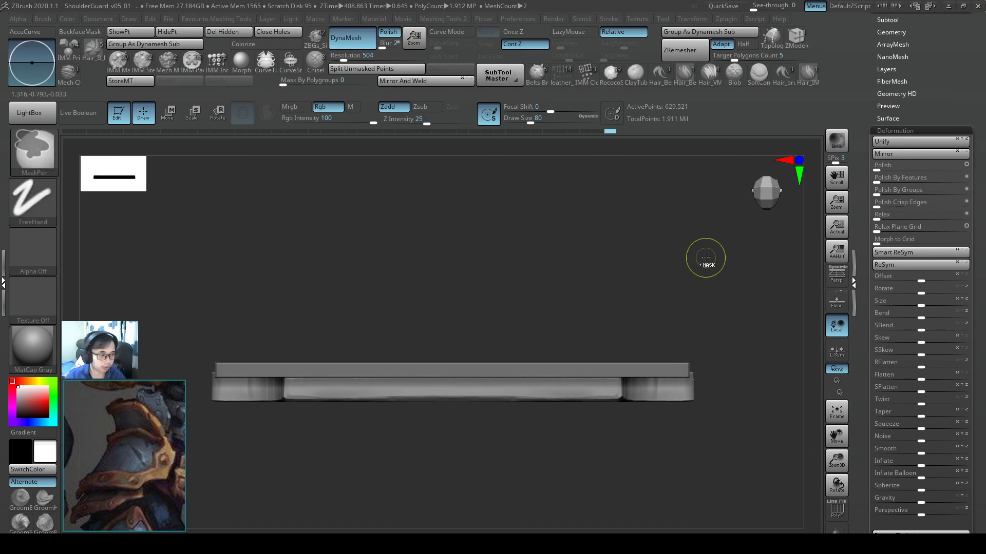